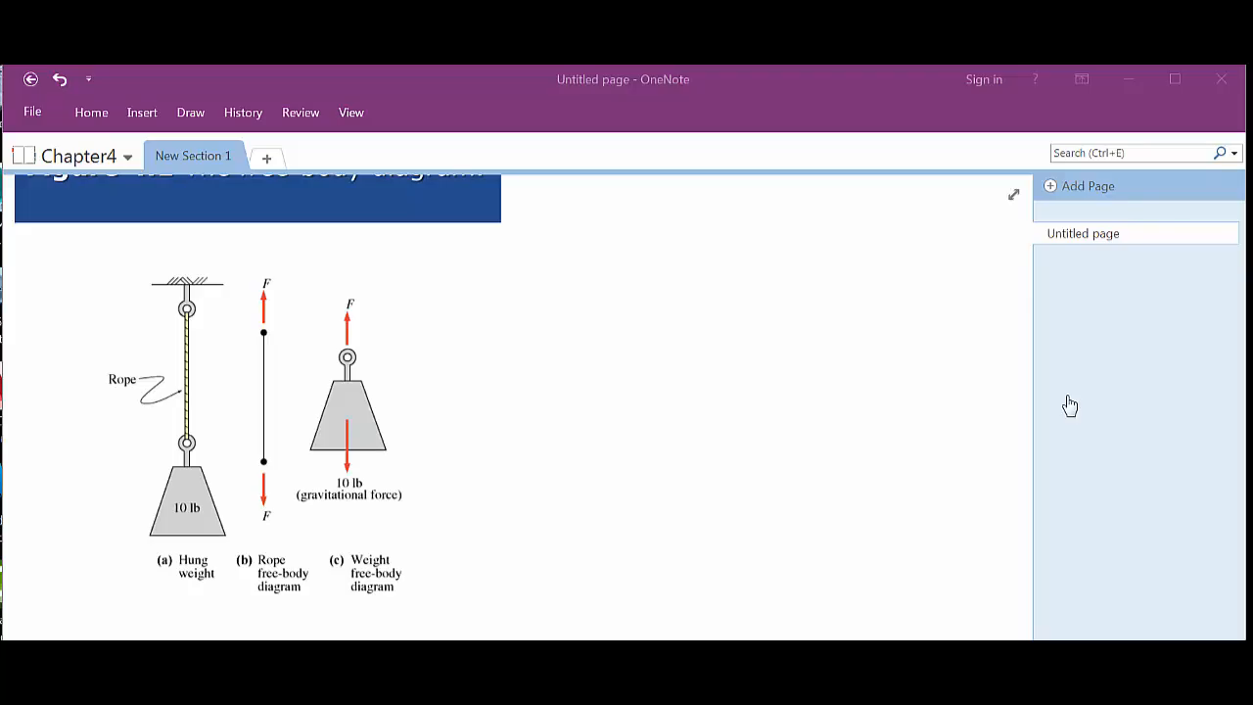
{"action": "mouse_move", "coordinate": [1236, 187]}
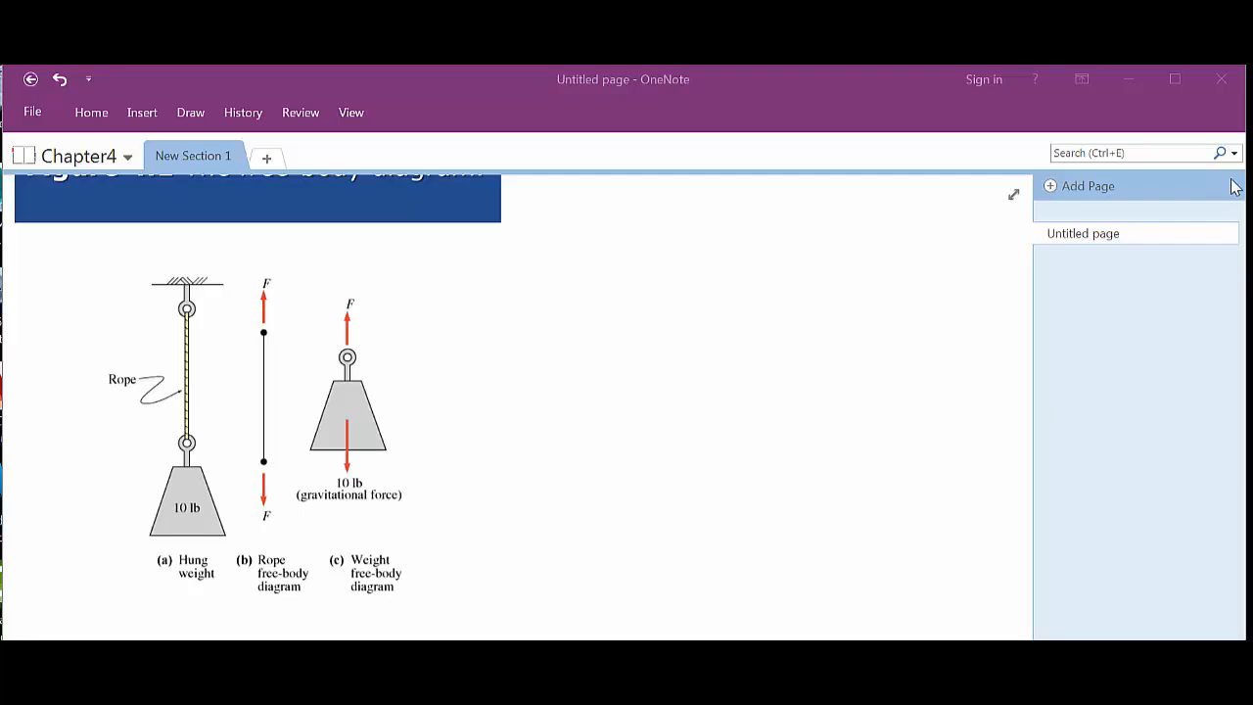
{"action": "mouse_move", "coordinate": [196, 113]}
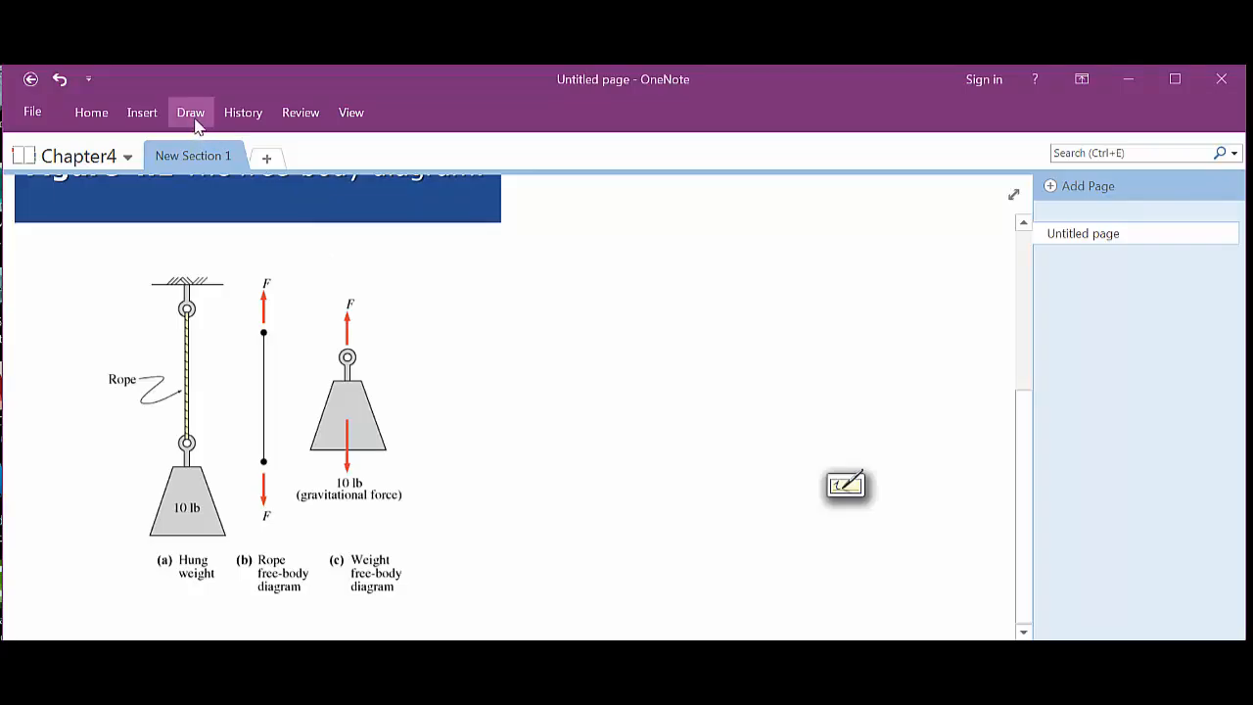
Draw an ink upward arrow above the ceiling anchor of figure (a).
{"action": "left_click", "coordinate": [191, 112]}
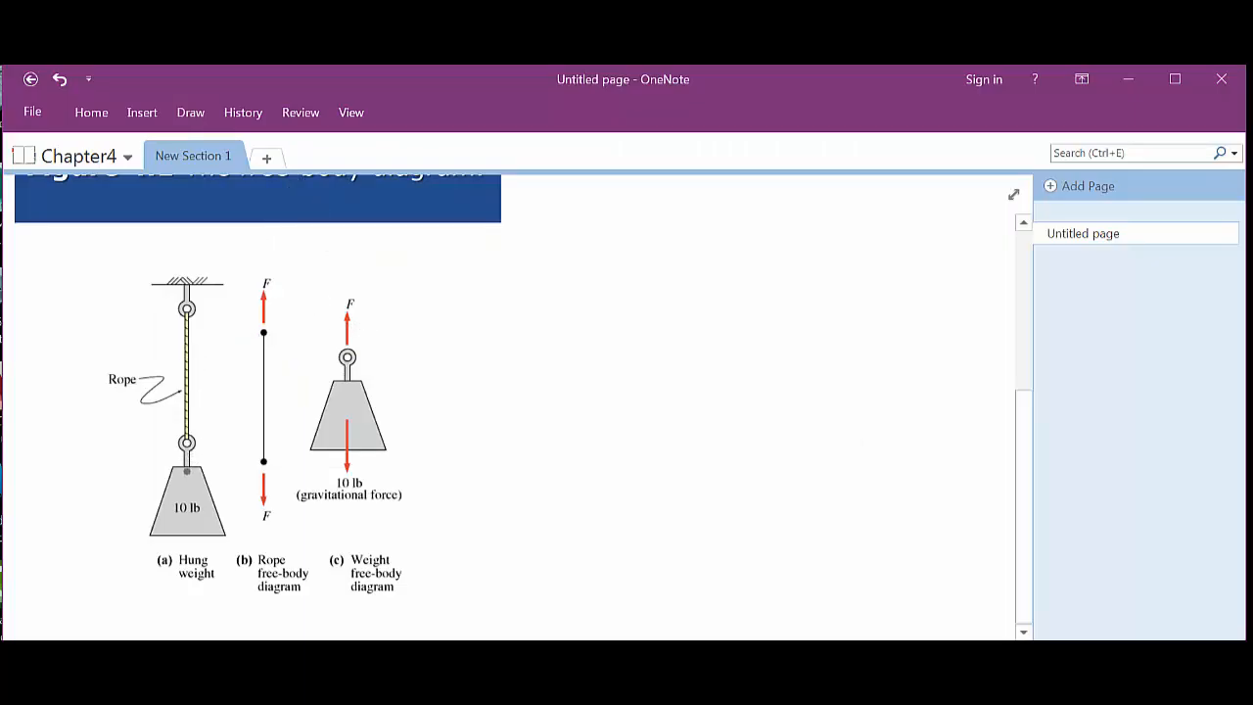
{"action": "mouse_move", "coordinate": [200, 340]}
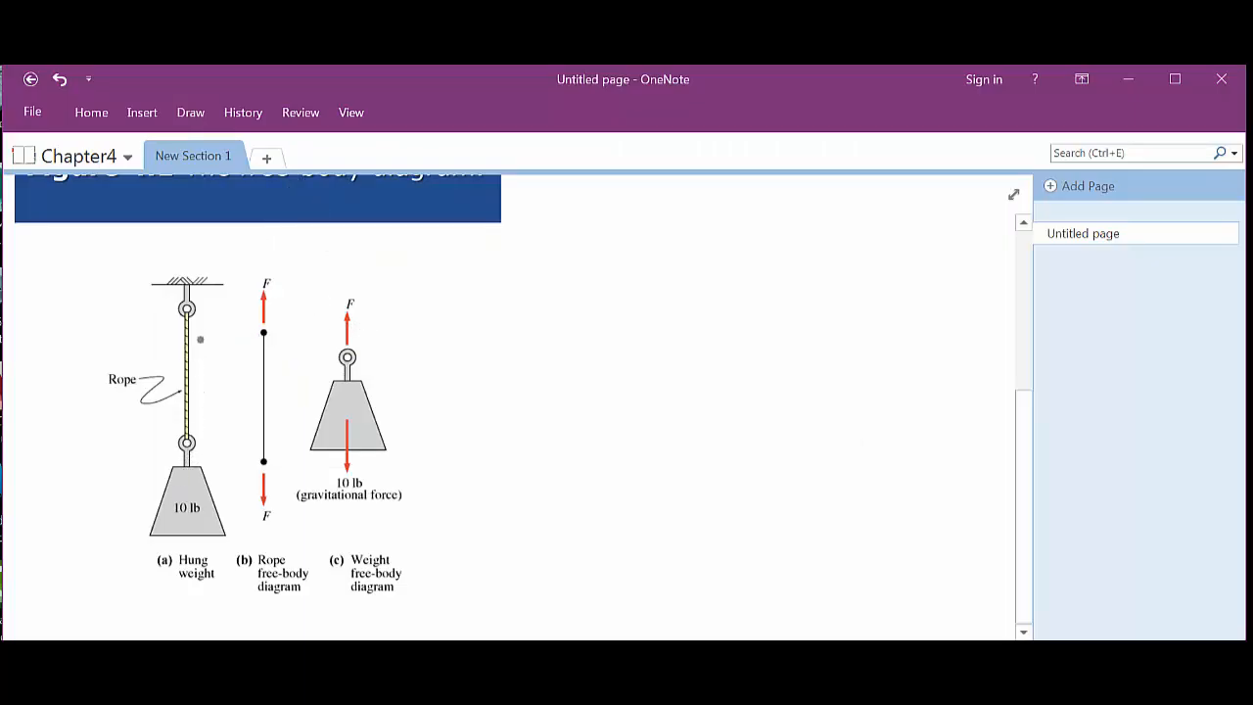
{"action": "mouse_move", "coordinate": [282, 373]}
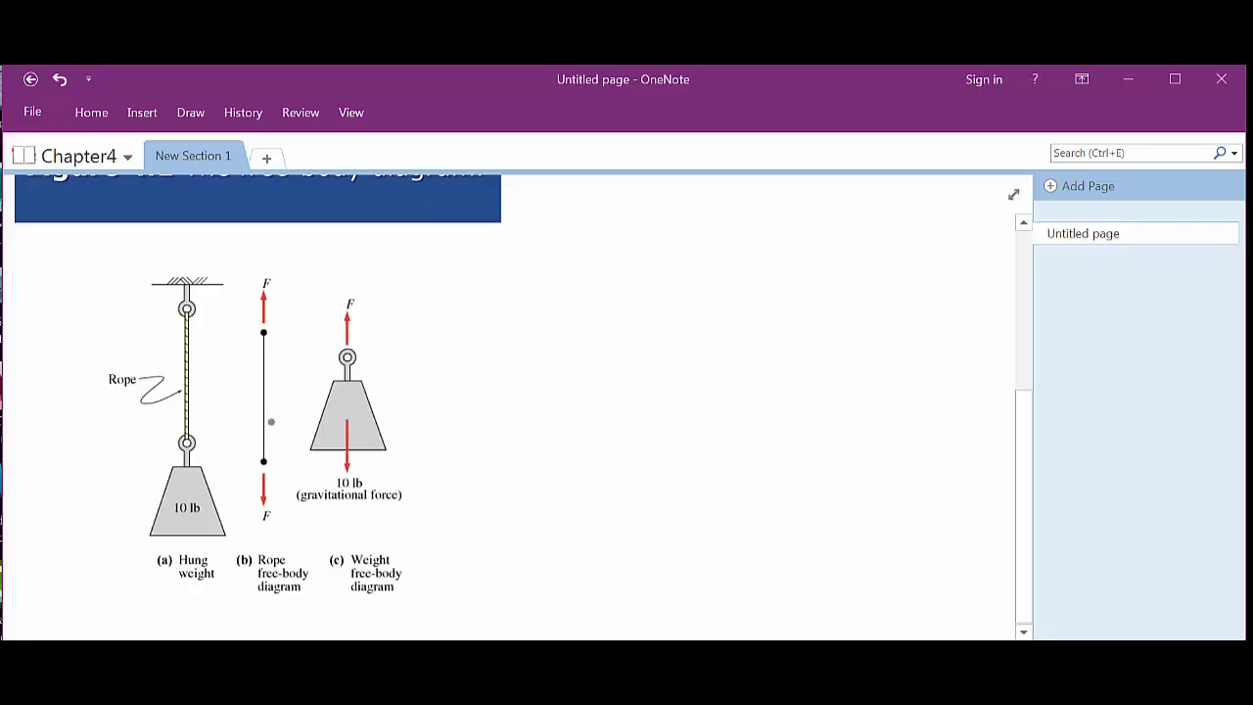
{"action": "left_click_drag", "start_coordinate": [271, 421], "coordinate": [269, 261]}
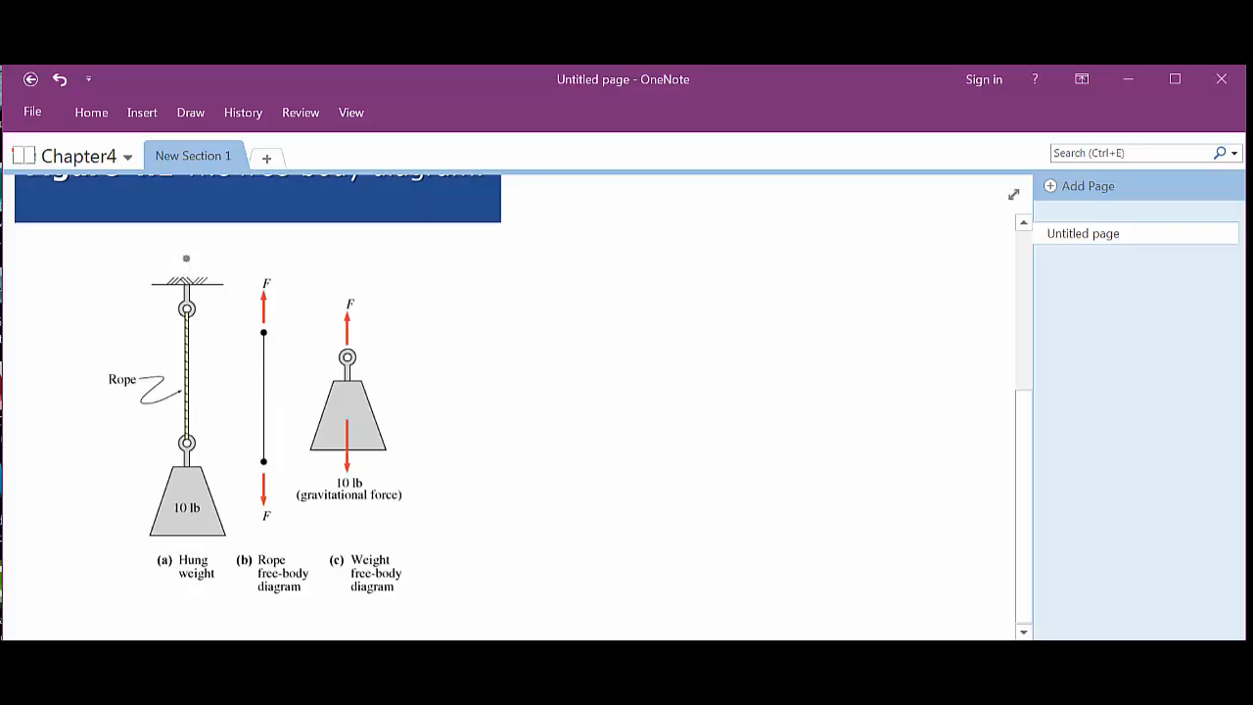
{"action": "left_click_drag", "start_coordinate": [188, 277], "coordinate": [188, 235]}
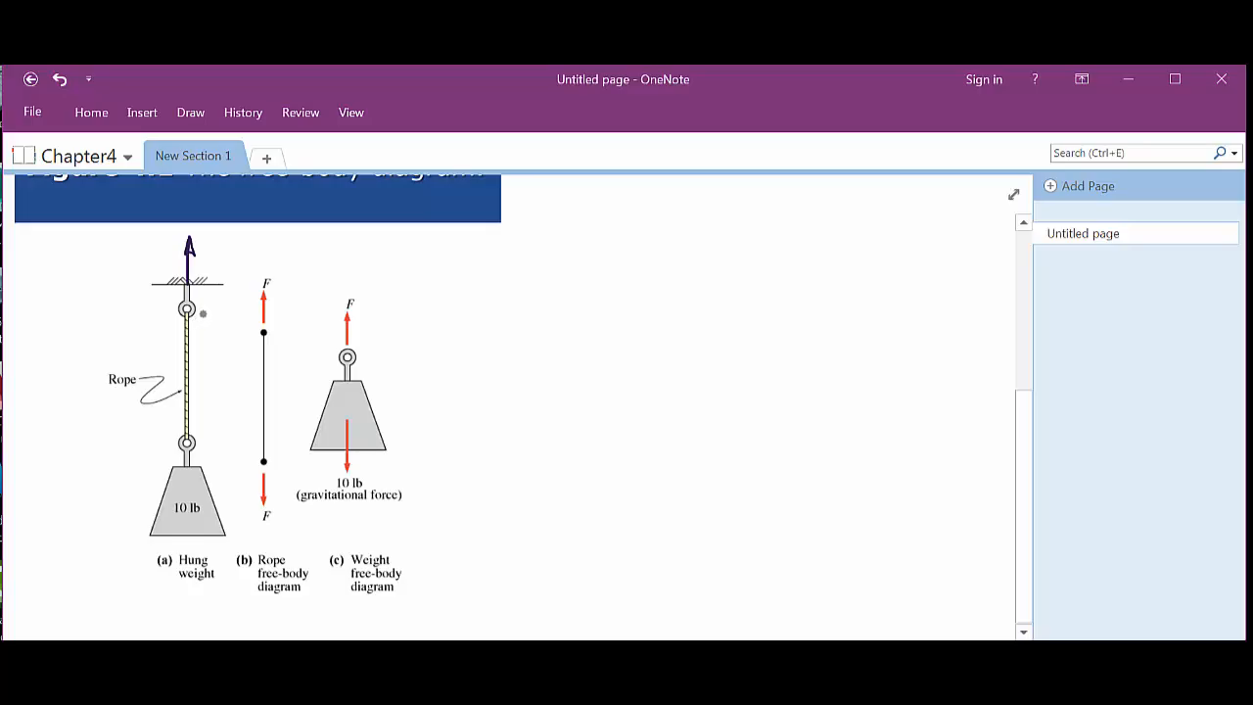
{"action": "mouse_move", "coordinate": [193, 322]}
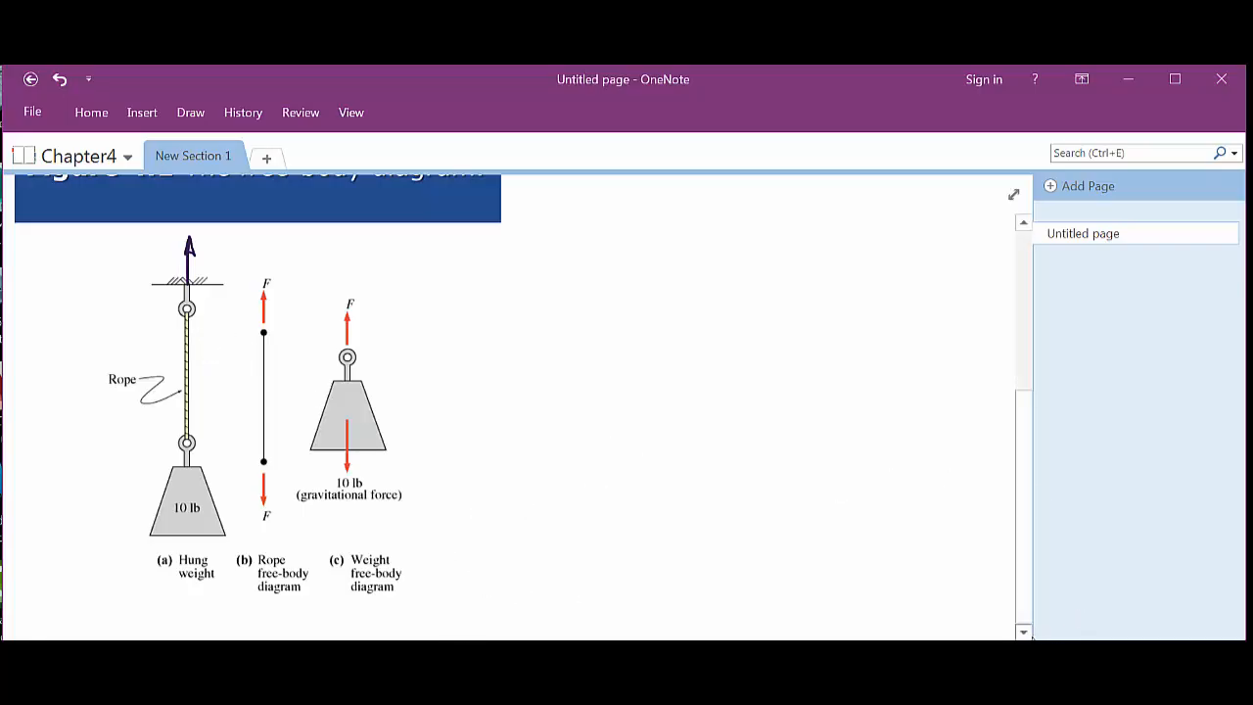
Scroll down to view the Figure 4.2 free-body diagram slide.
{"action": "scroll", "scroll_direction": "down", "scroll_amount": 3}
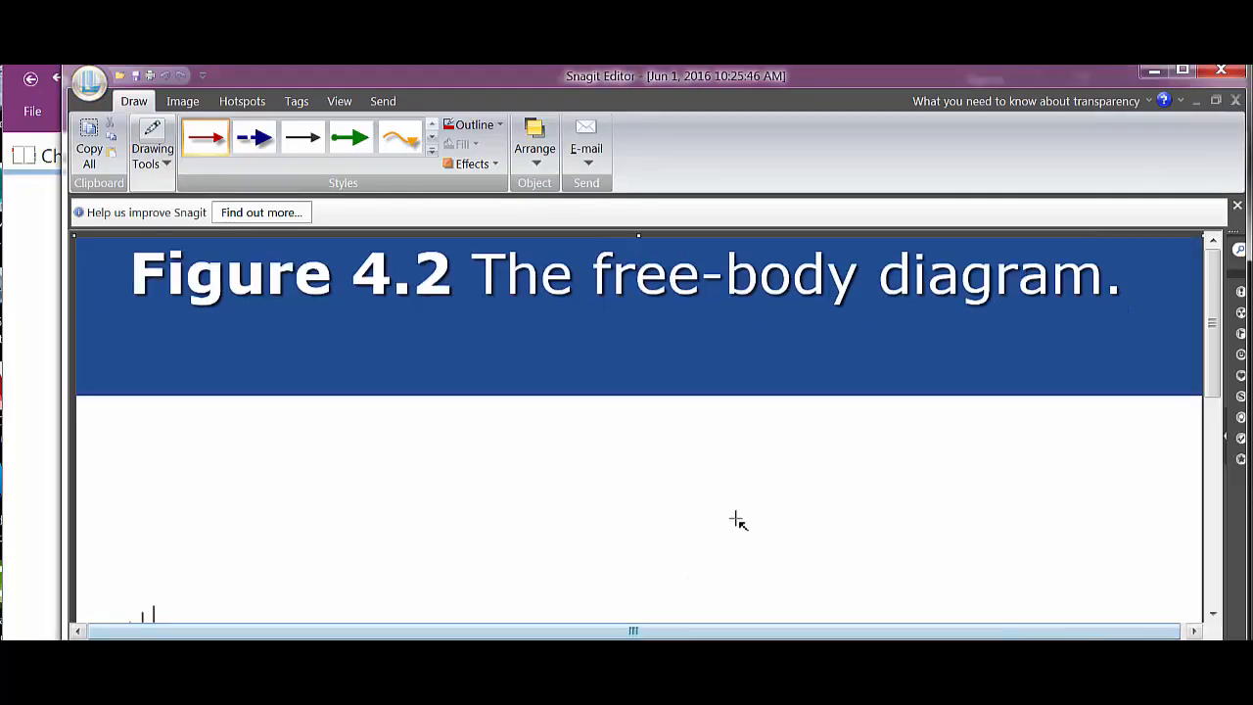
{"action": "mouse_move", "coordinate": [495, 432]}
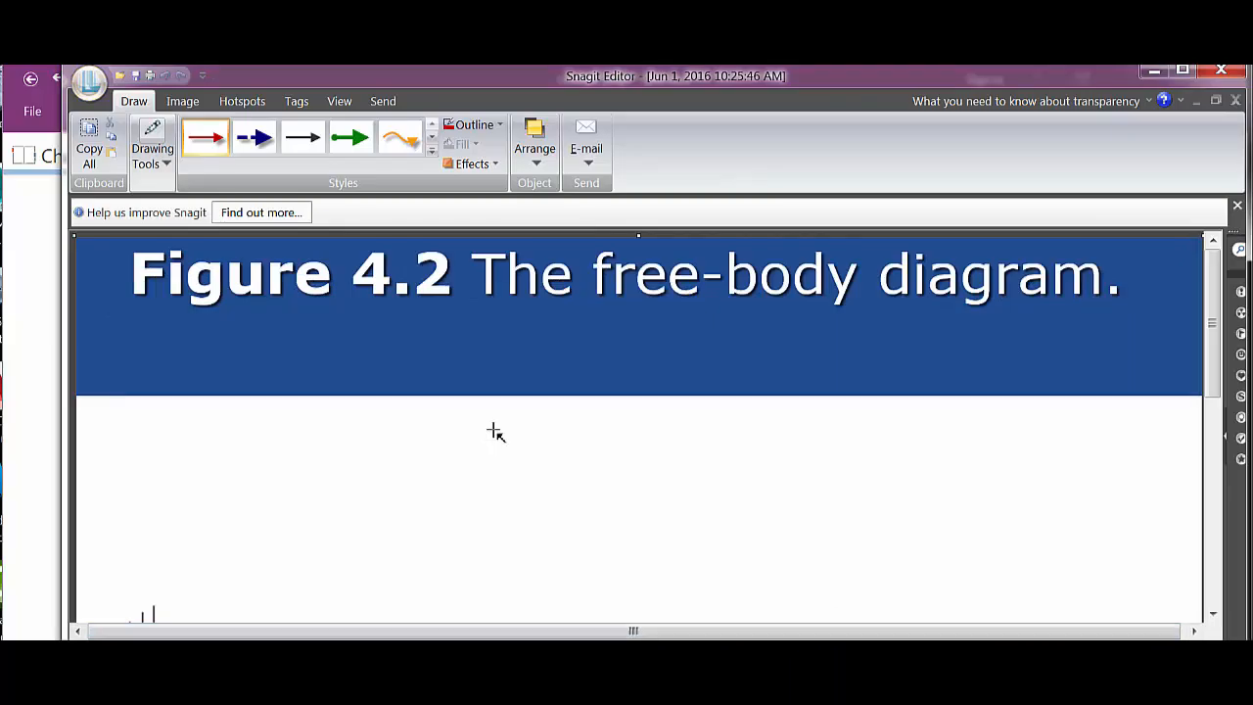
{"action": "mouse_move", "coordinate": [473, 399]}
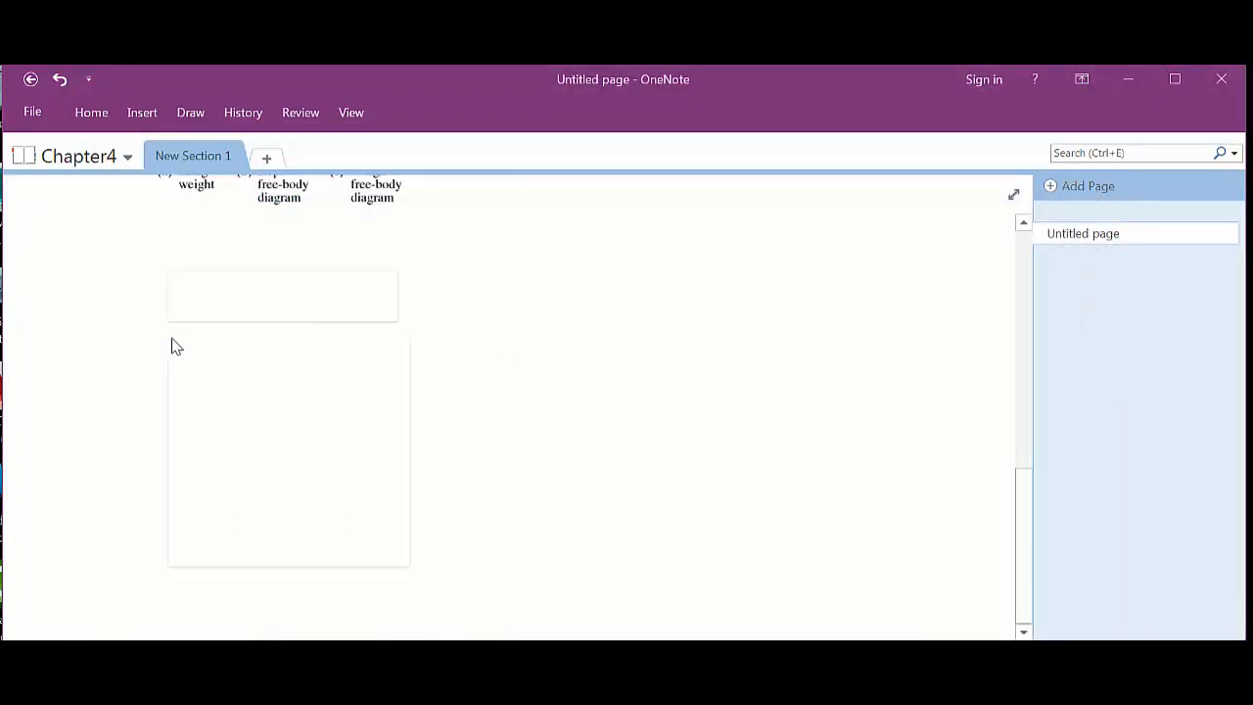
{"action": "scroll", "scroll_direction": "up", "scroll_amount": 3}
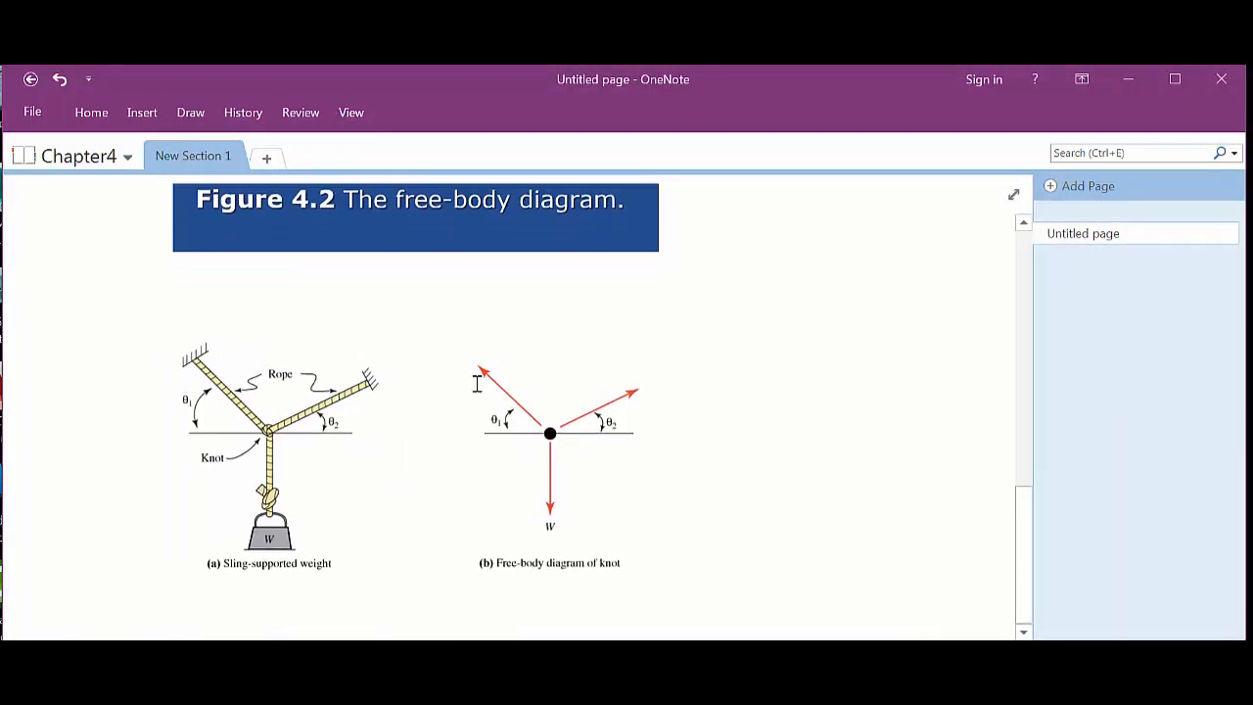
{"action": "left_click", "coordinate": [480, 382]}
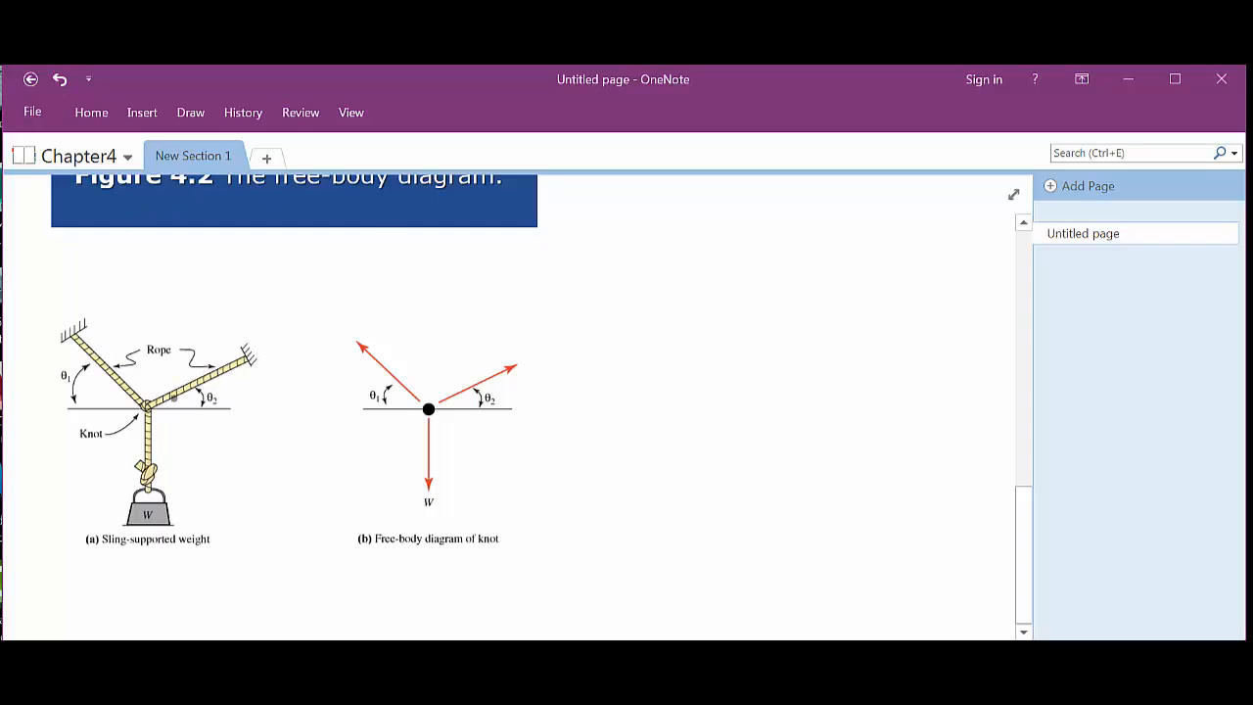
{"action": "mouse_move", "coordinate": [184, 423]}
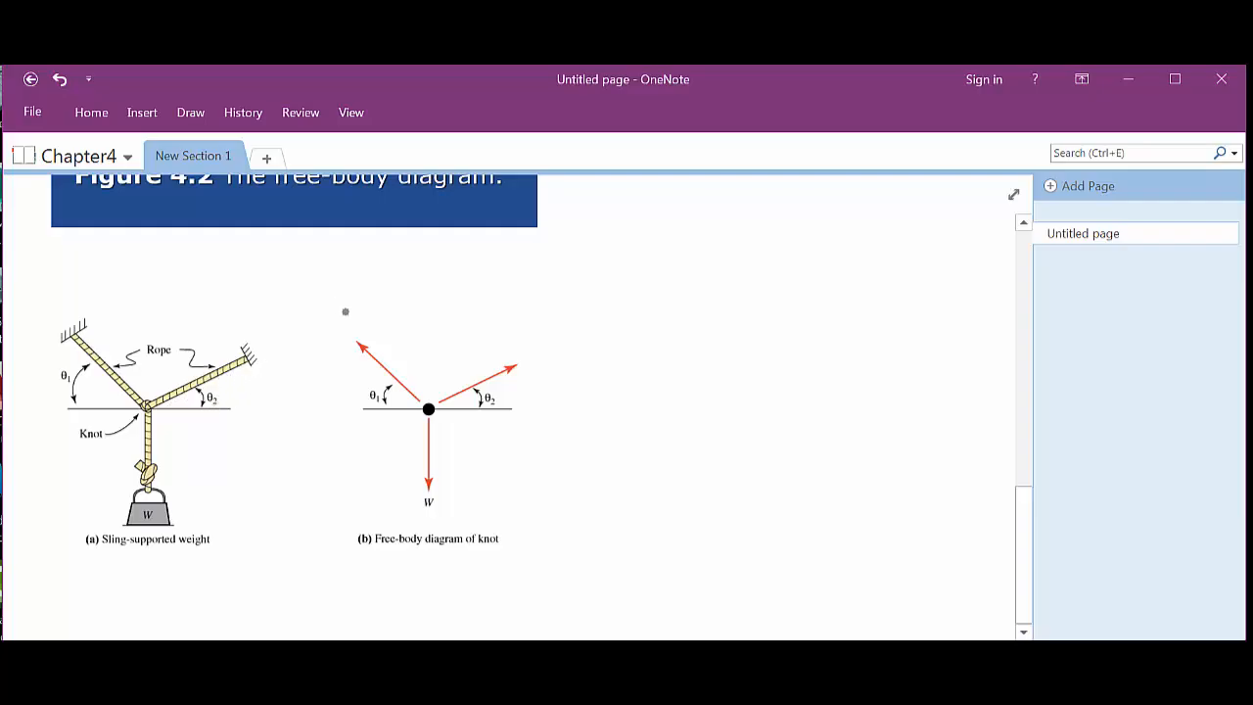
{"action": "mouse_move", "coordinate": [454, 364]}
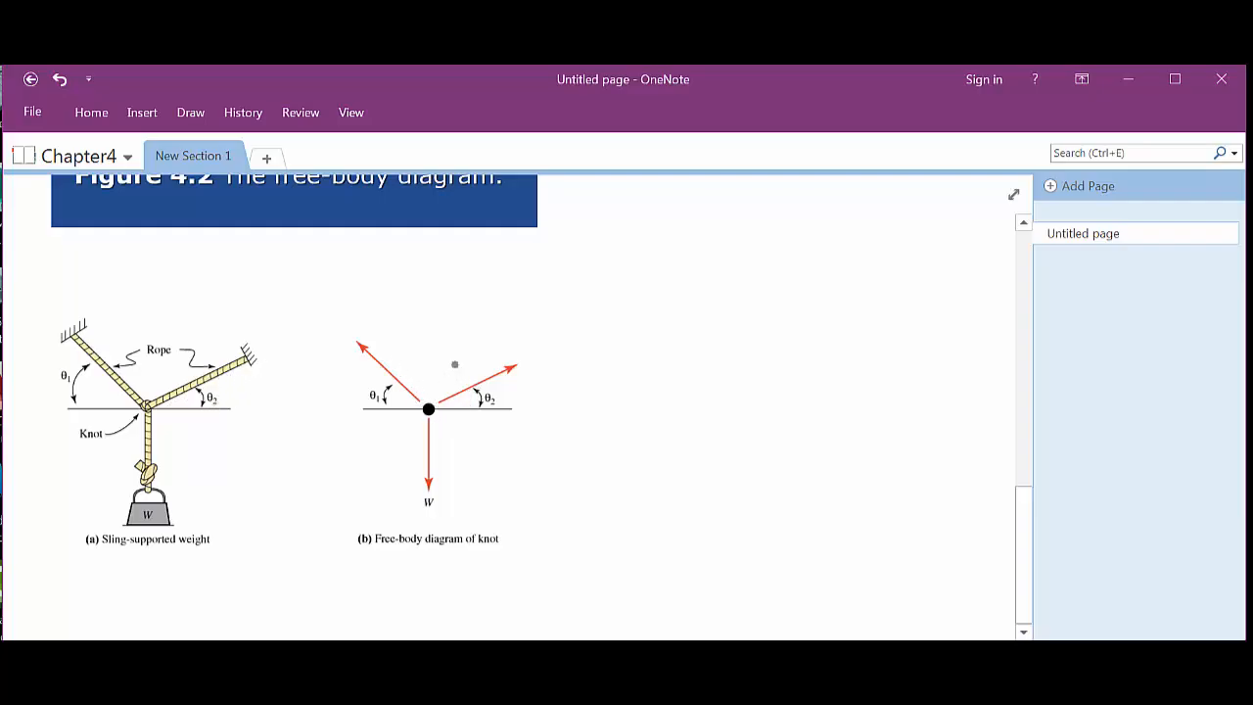
{"action": "mouse_move", "coordinate": [413, 428]}
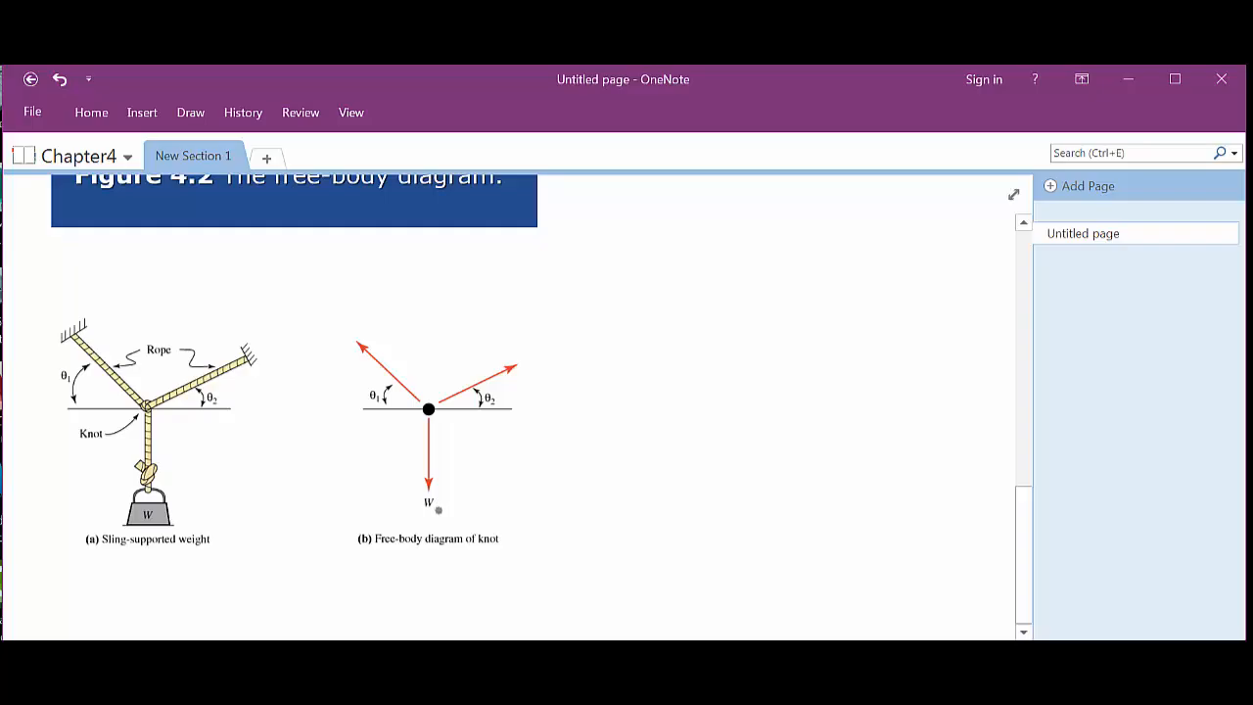
{"action": "mouse_move", "coordinate": [517, 381]}
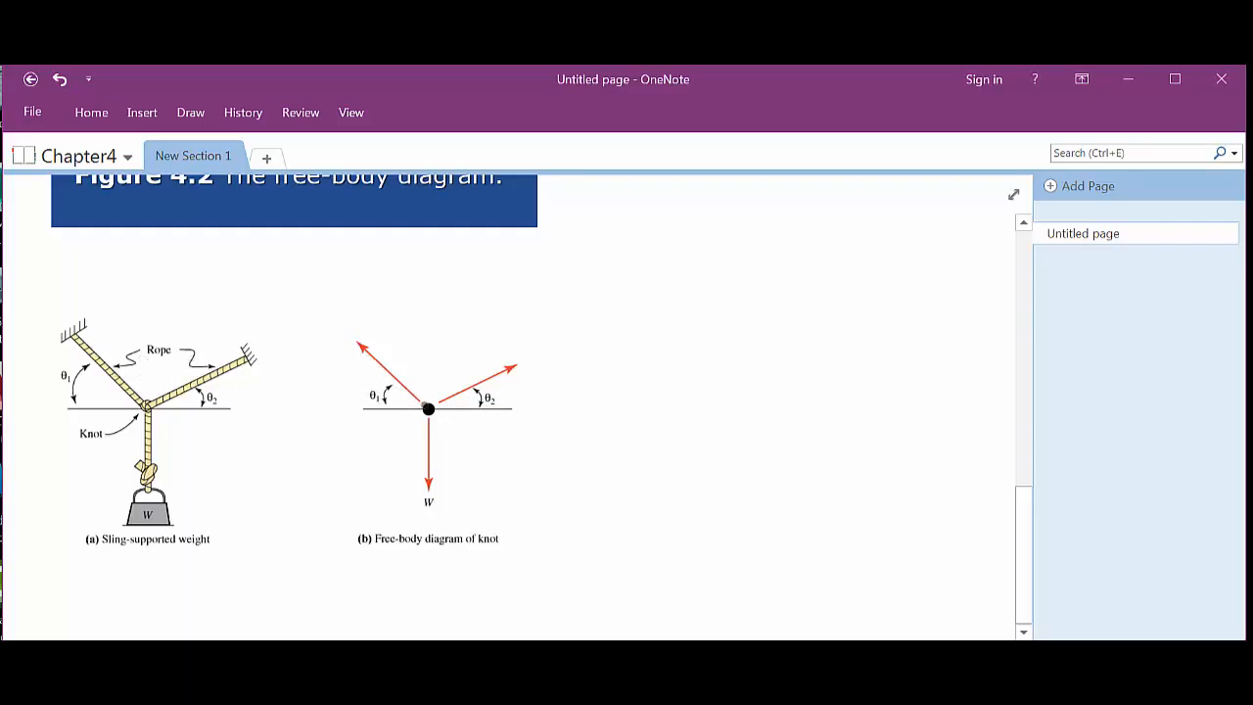
{"action": "mouse_move", "coordinate": [402, 390]}
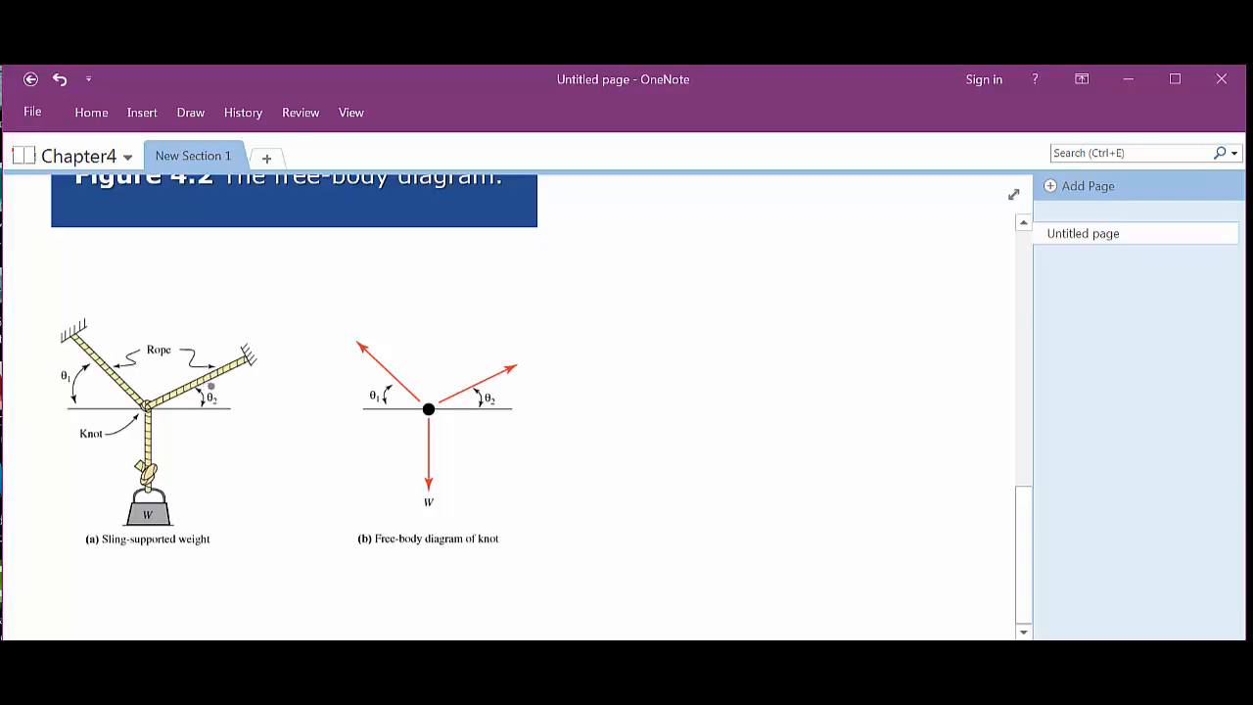
{"action": "mouse_move", "coordinate": [278, 343]}
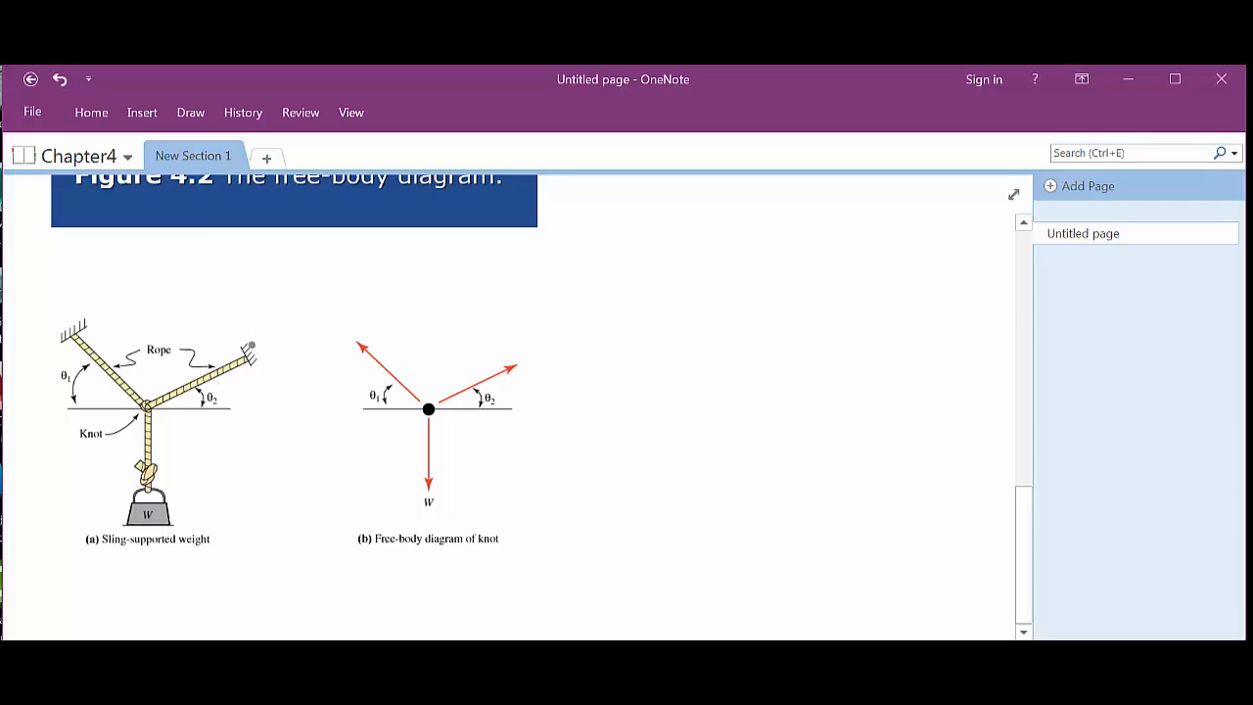
Draw upward and rightward ink arrows at the right rope anchor of the sling figure.
{"action": "left_click_drag", "start_coordinate": [253, 354], "coordinate": [256, 292]}
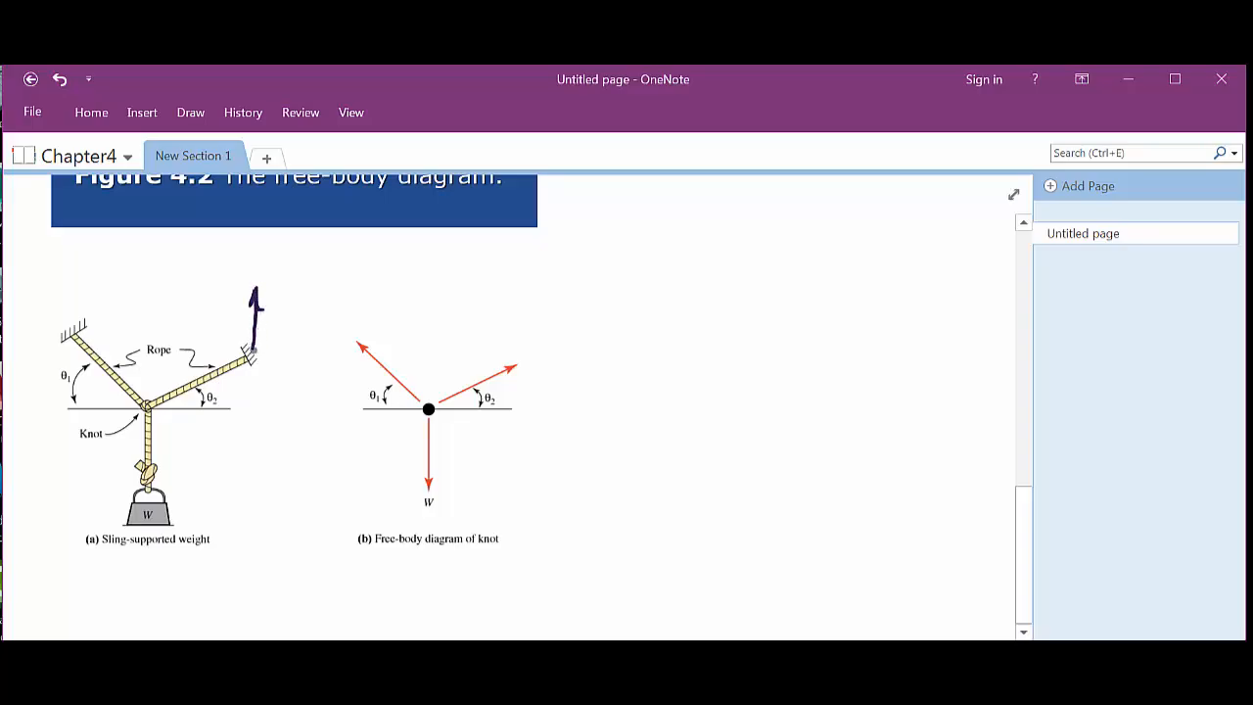
{"action": "left_click_drag", "start_coordinate": [252, 348], "coordinate": [304, 346]}
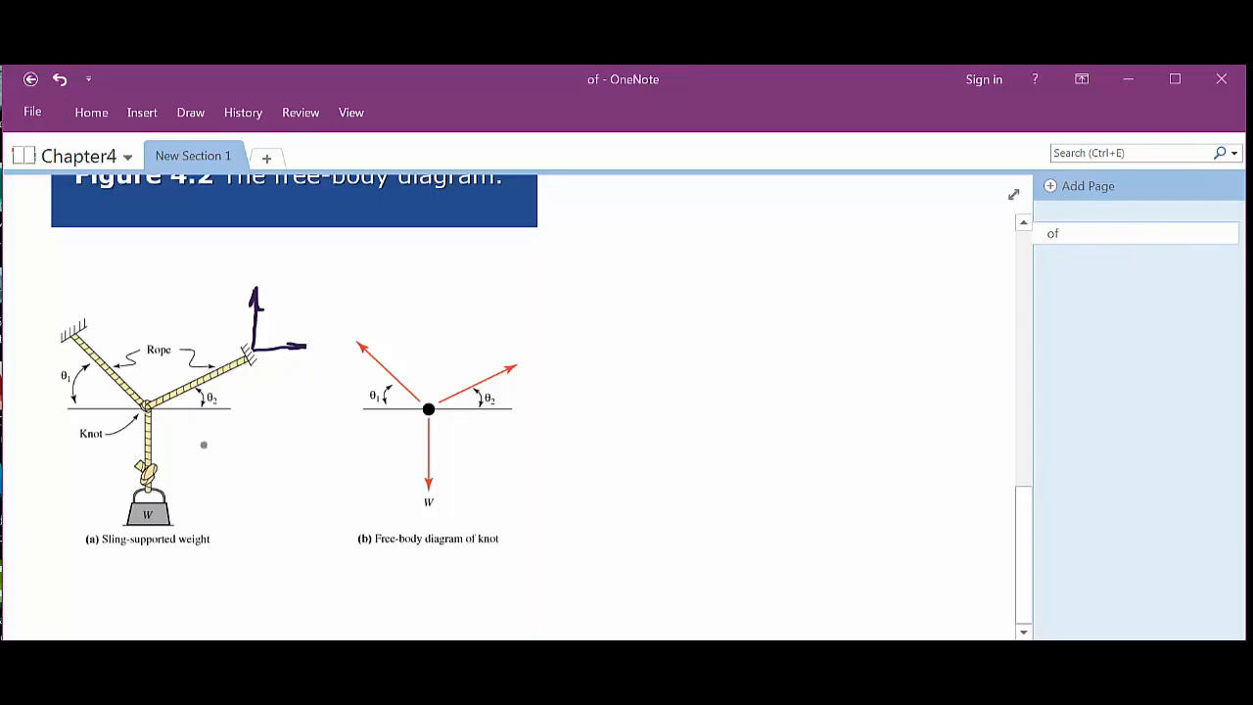
{"action": "mouse_move", "coordinate": [245, 382]}
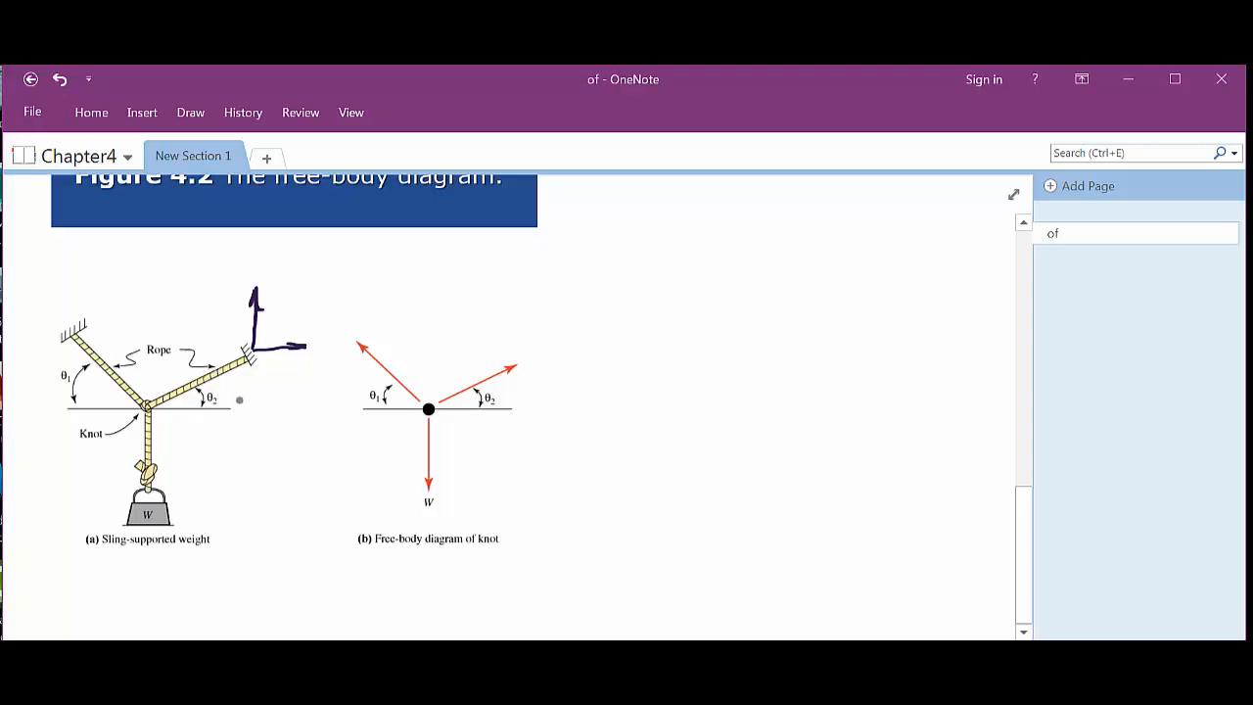
{"action": "mouse_move", "coordinate": [194, 429]}
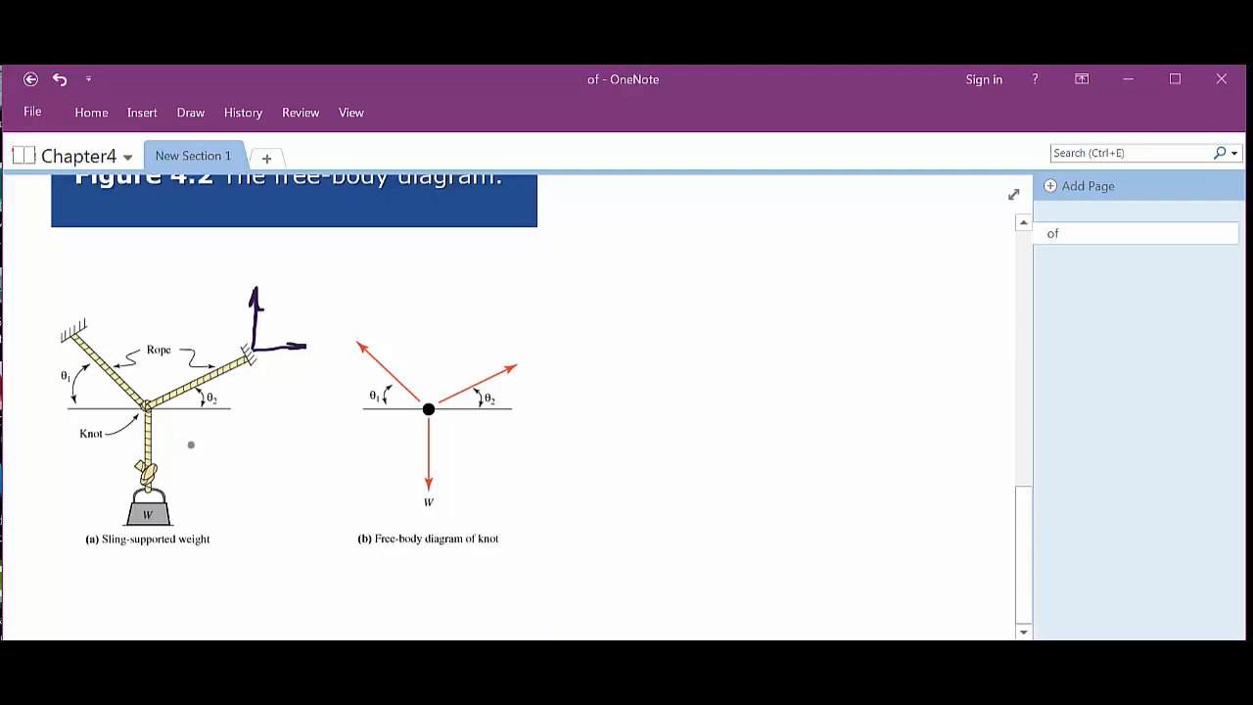
{"action": "mouse_move", "coordinate": [378, 350]}
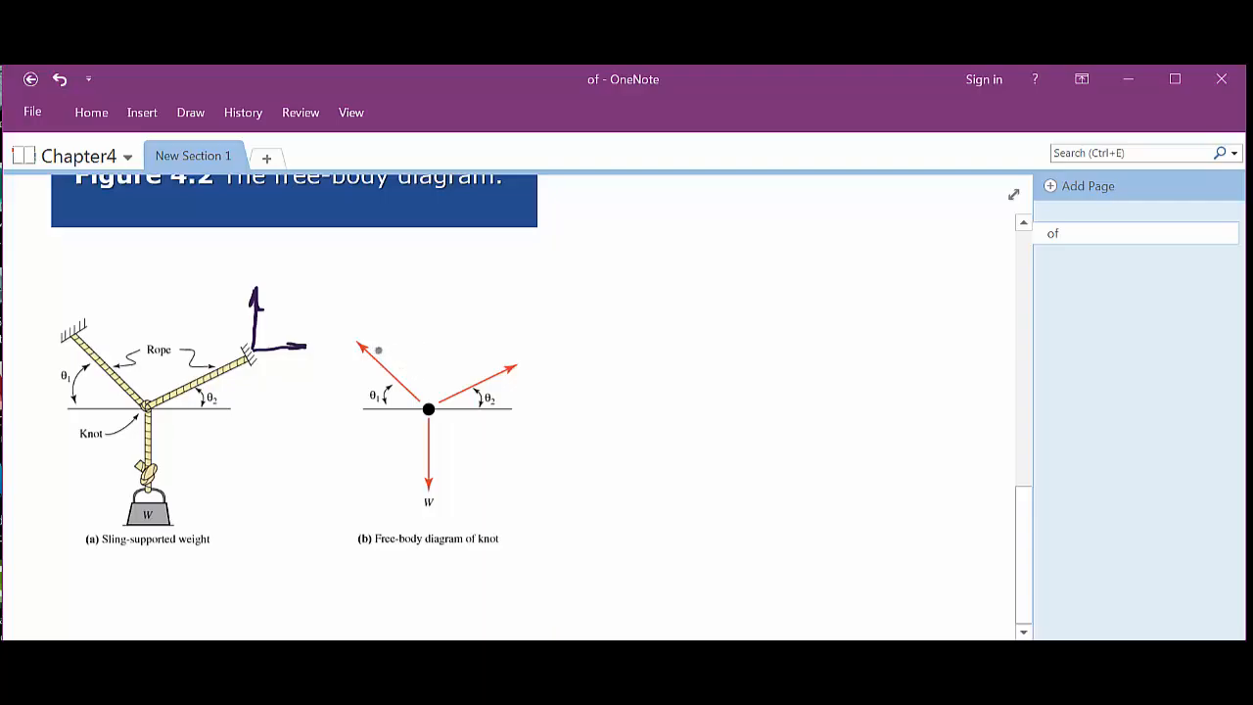
Label the three tension arrows in diagram (b) with 'T', then scroll down.
{"action": "type", "text": "T"}
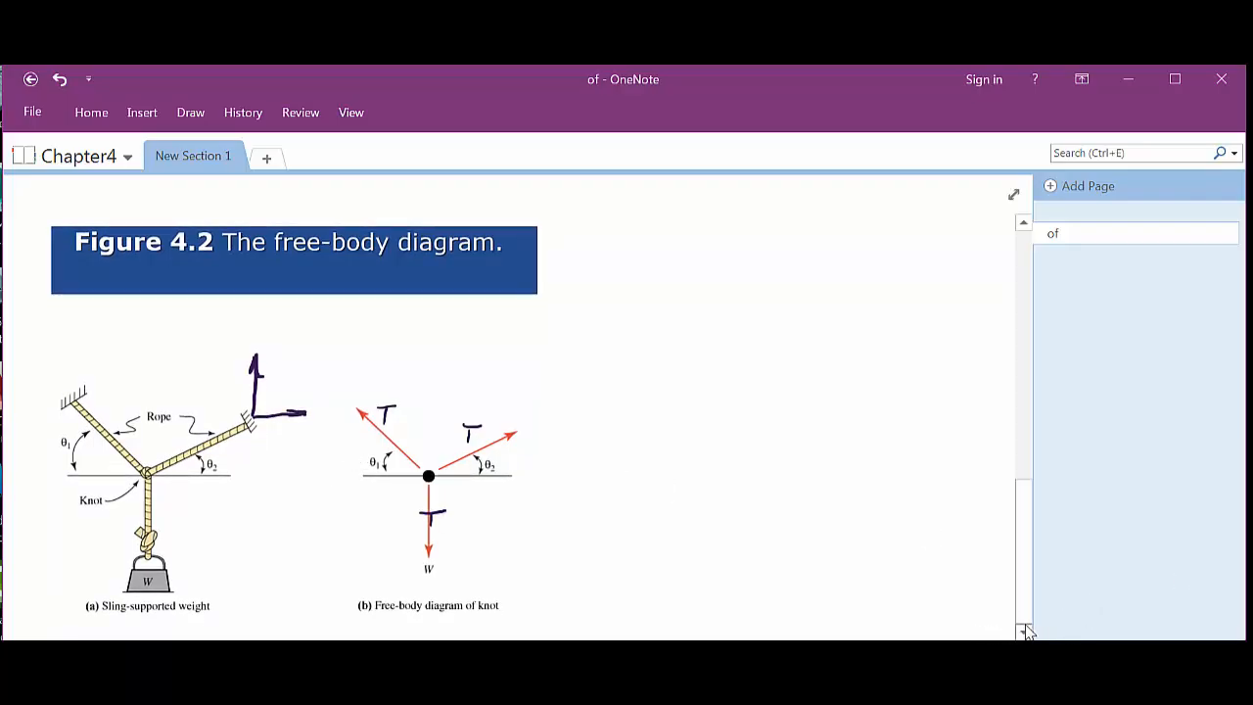
{"action": "scroll", "scroll_direction": "down", "scroll_amount": 3}
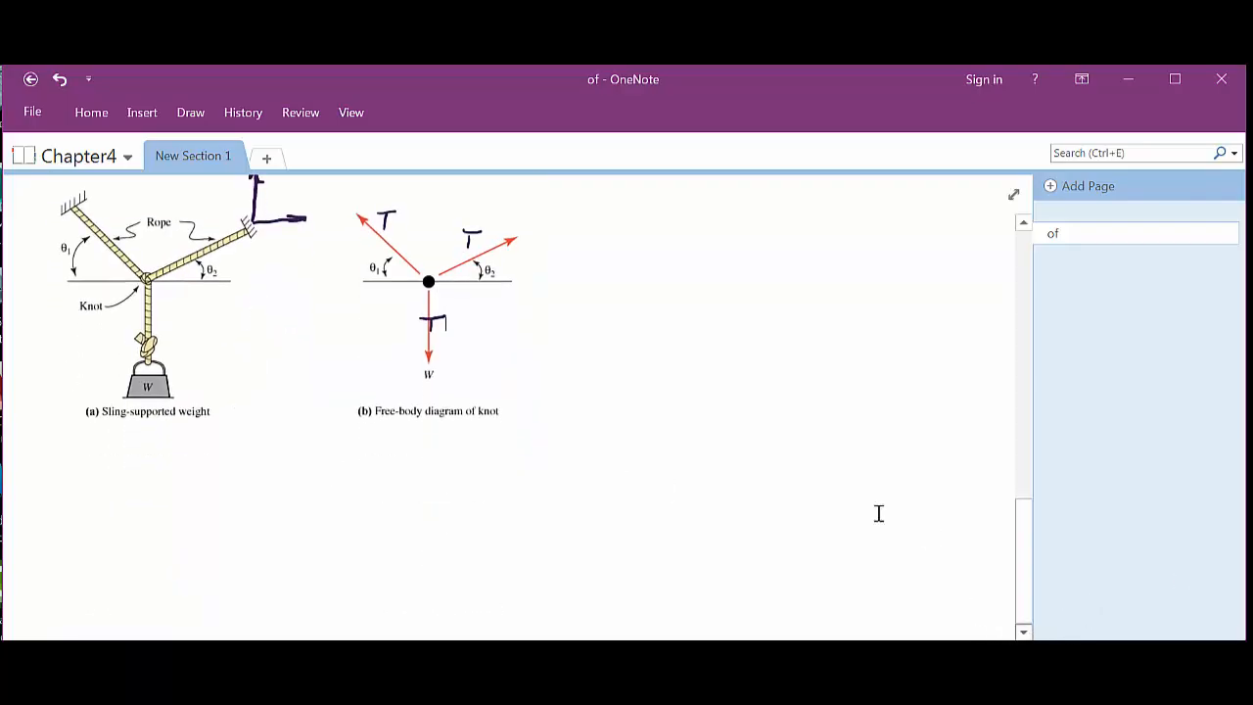
{"action": "mouse_move", "coordinate": [760, 358]}
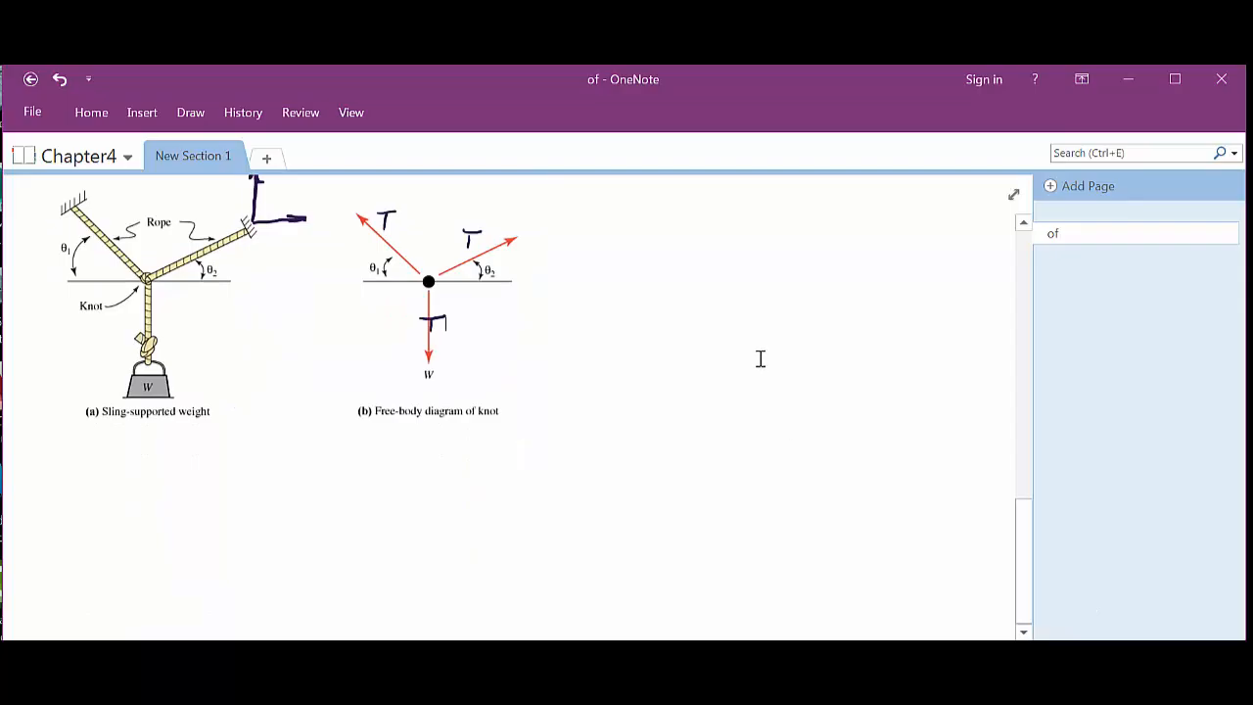